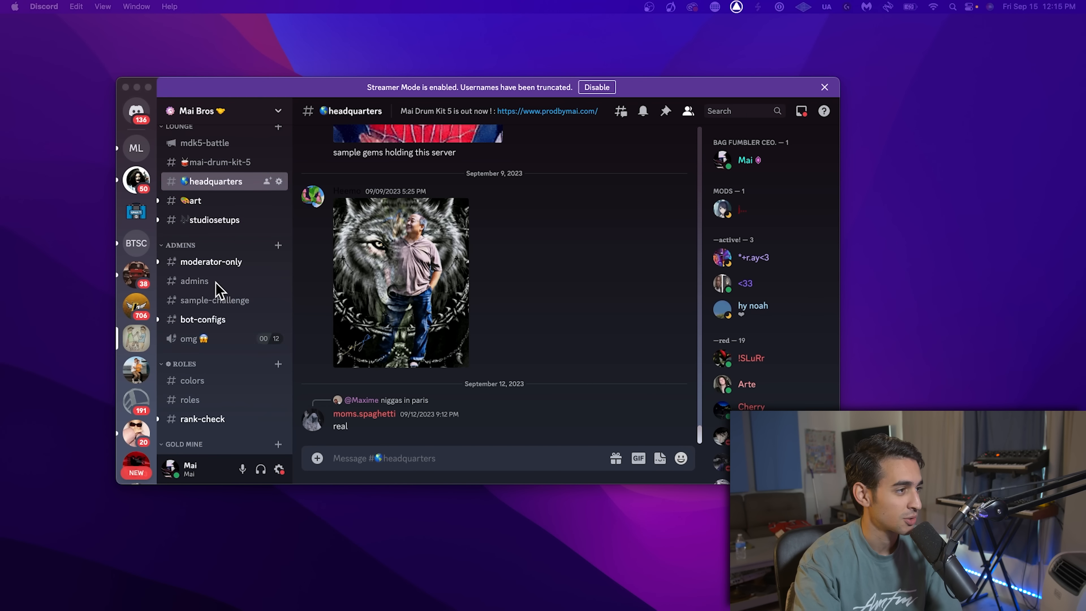
Switch to the #sample-gems channel and scroll to the Jamiroquai Morning Glory YouTube embed
scroll("down", 3)
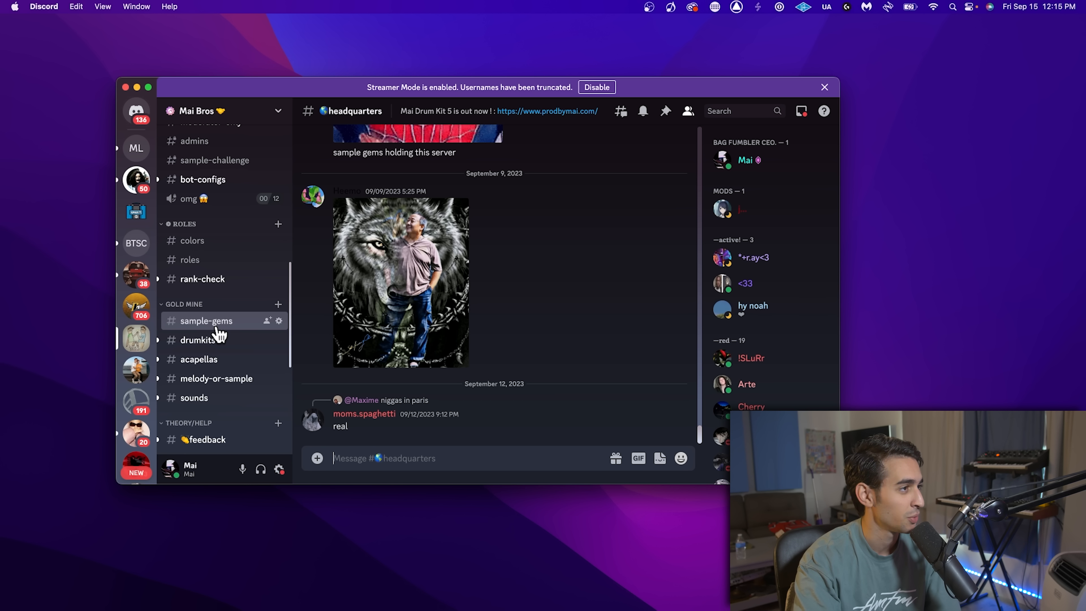
left_click(205, 321)
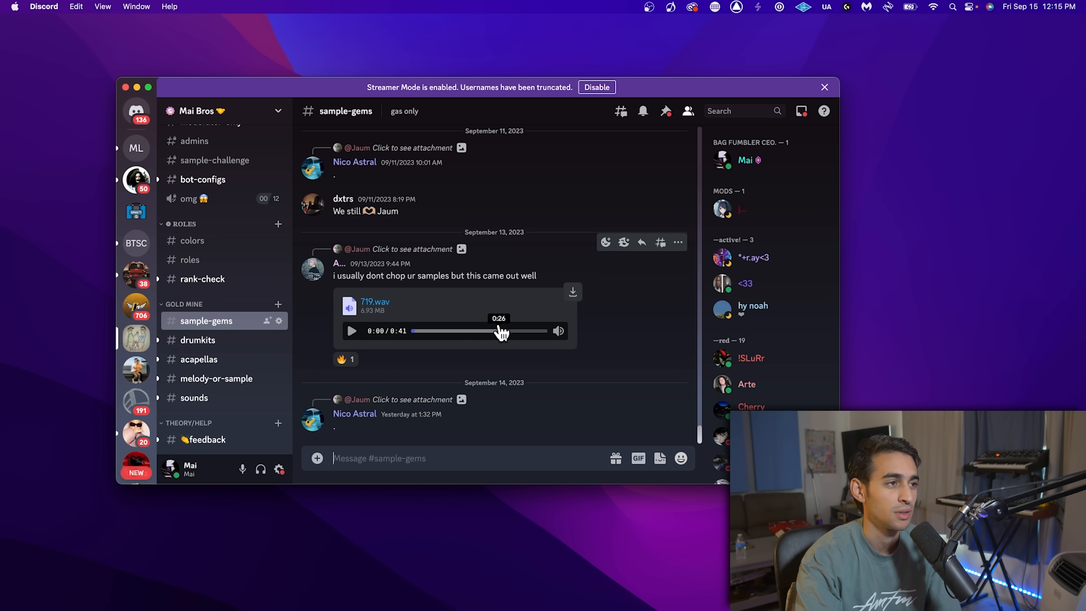
mouse_move(536, 354)
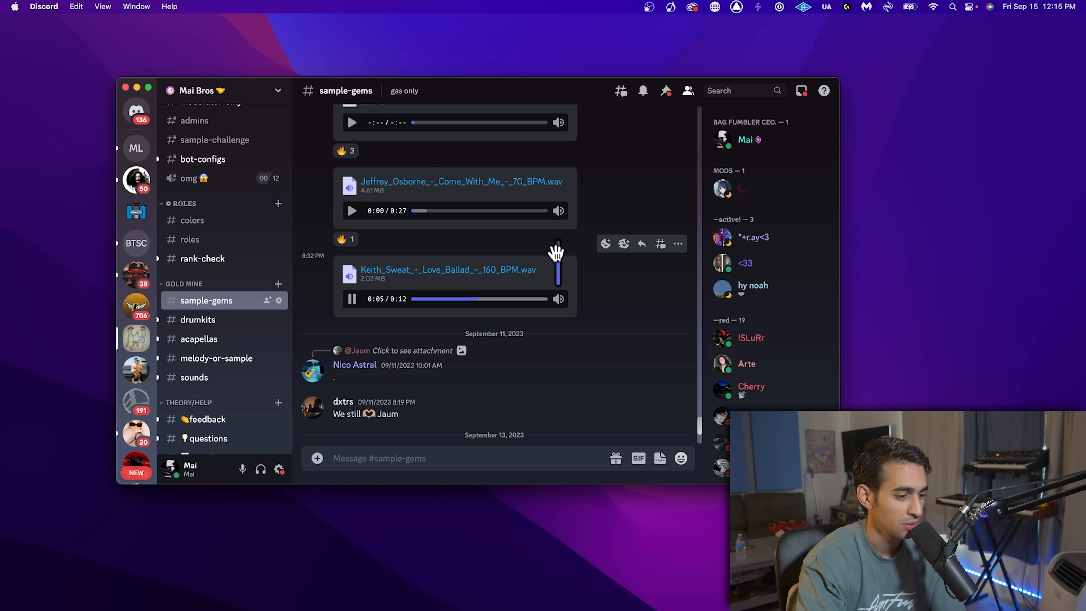
scroll("down", 3)
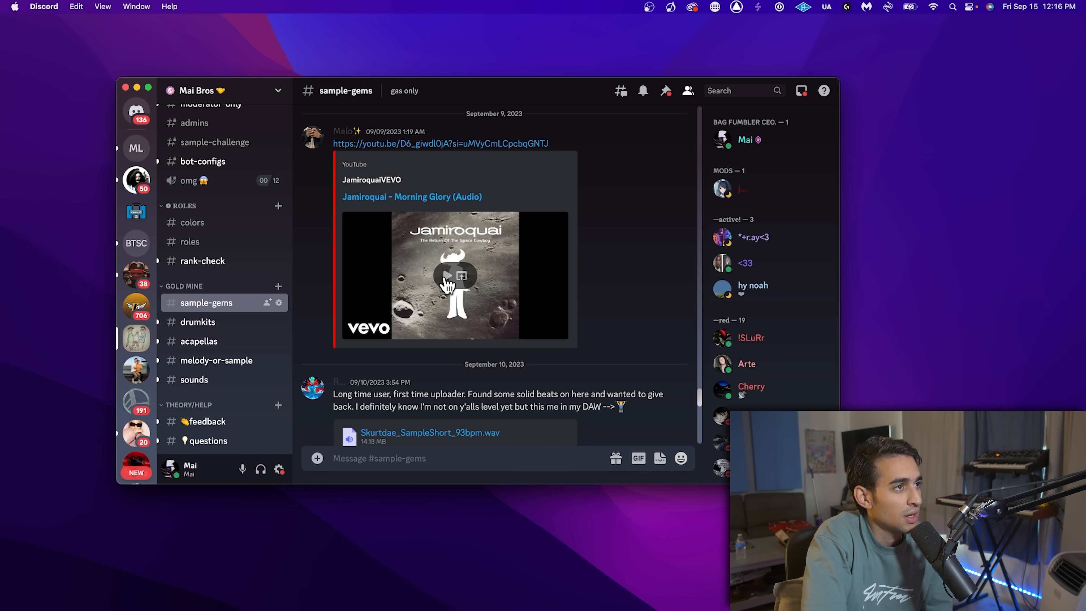
Play the Jamiroquai Morning Glory video on YouTube, then return to the Discord channel
left_click(454, 274)
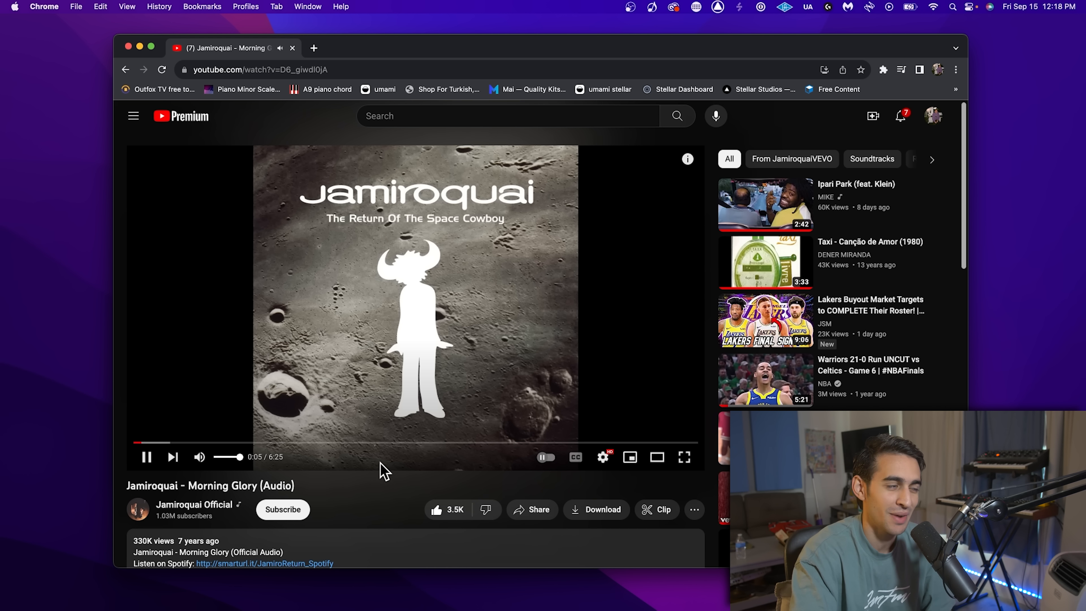
left_click(259, 68)
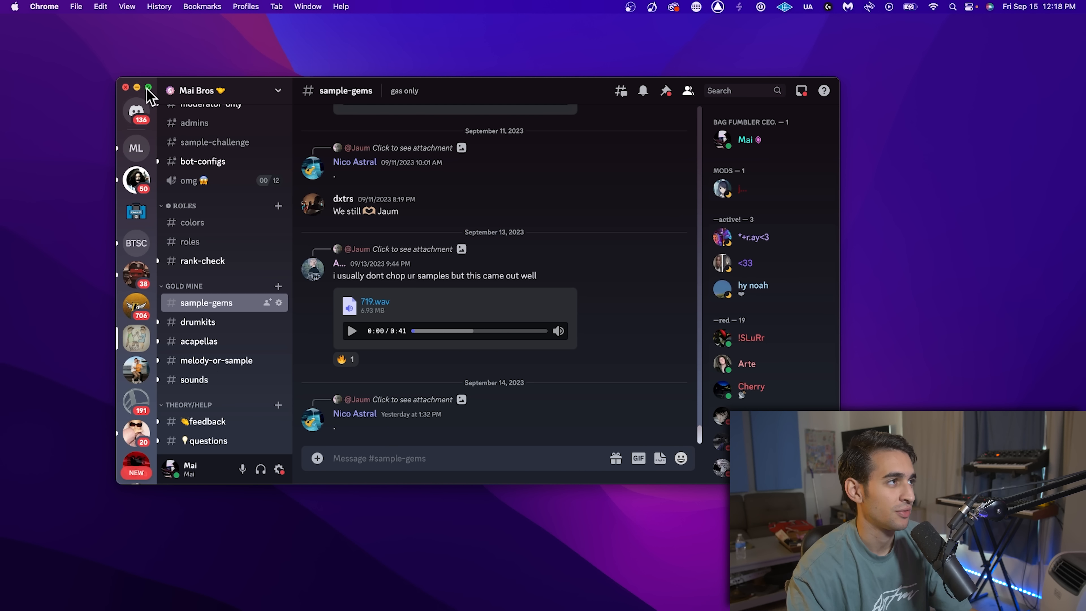
Minimize the Discord window to reveal the Ableton Live set with the Morning Glory track
left_click(147, 90)
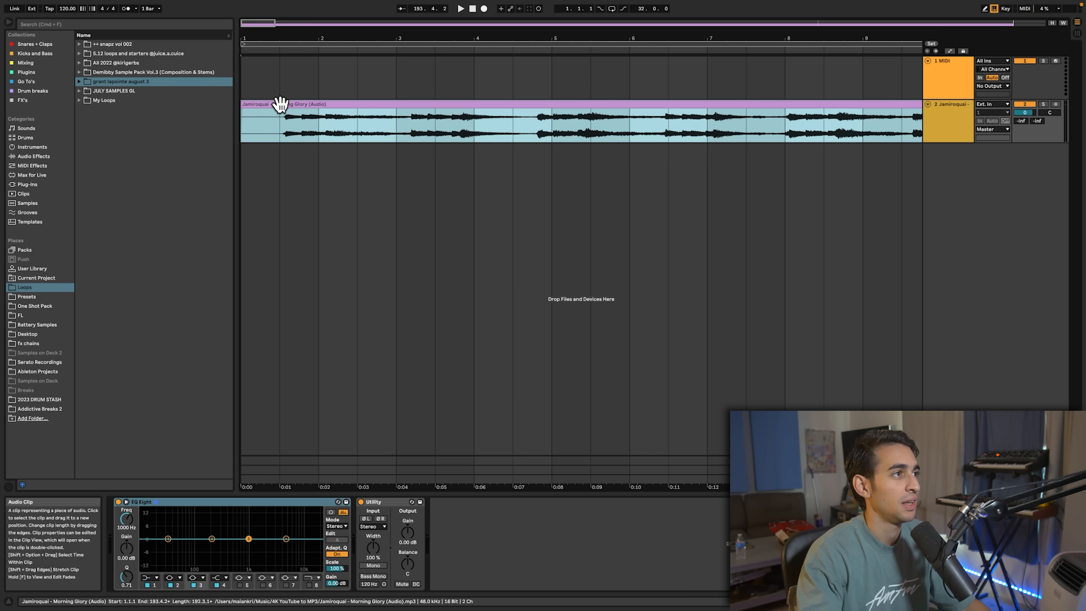
Chop the Morning Glory clip at 85 BPM and duplicate the slice to loop across bars 1–9
left_click(311, 121)
type("85")
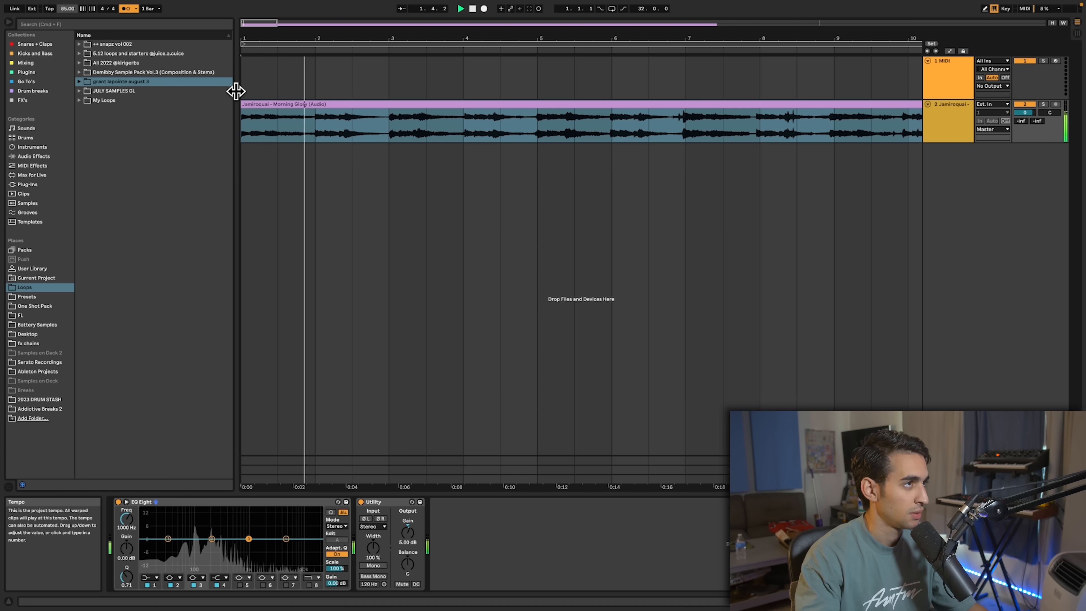
left_click_drag(278, 123, 388, 124)
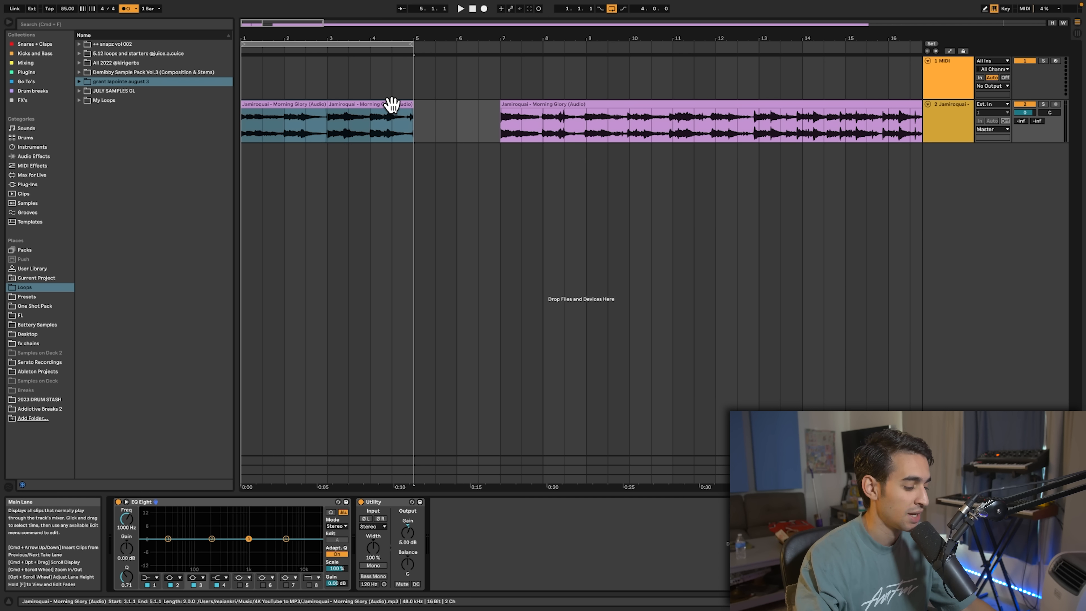
left_click(253, 135)
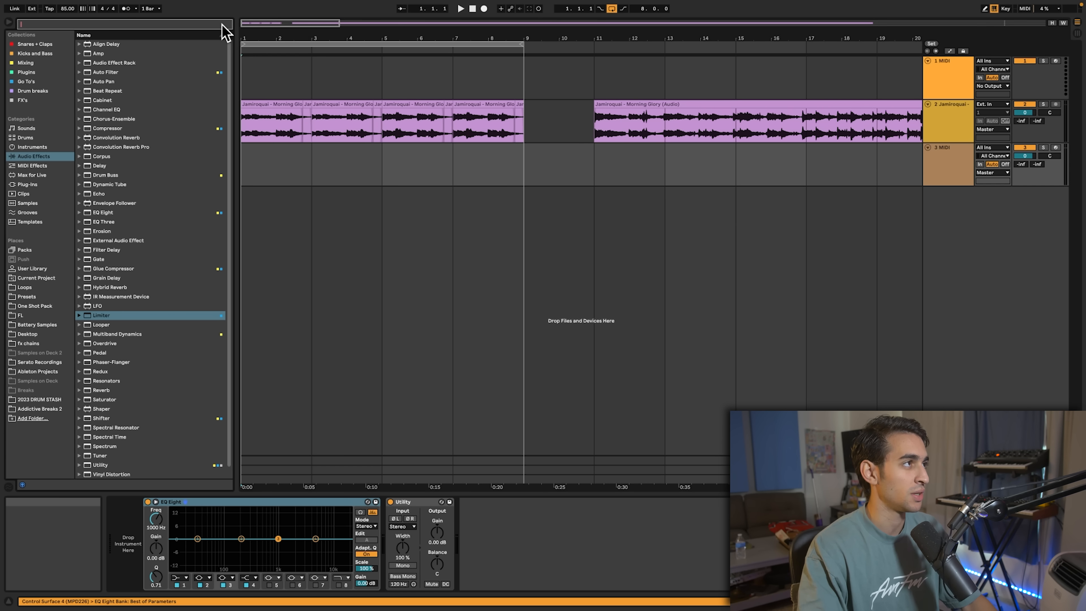
Load Addictive Drums 2 on track 3 from an 'add' browser search and choose a kit preset
type("add")
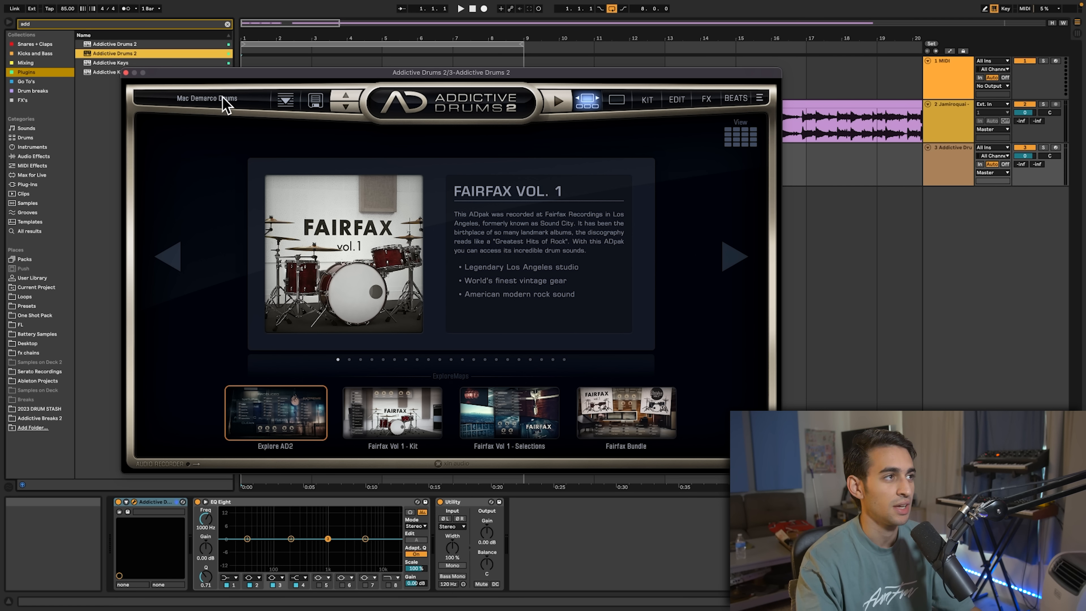
left_click(313, 100)
type("comp")
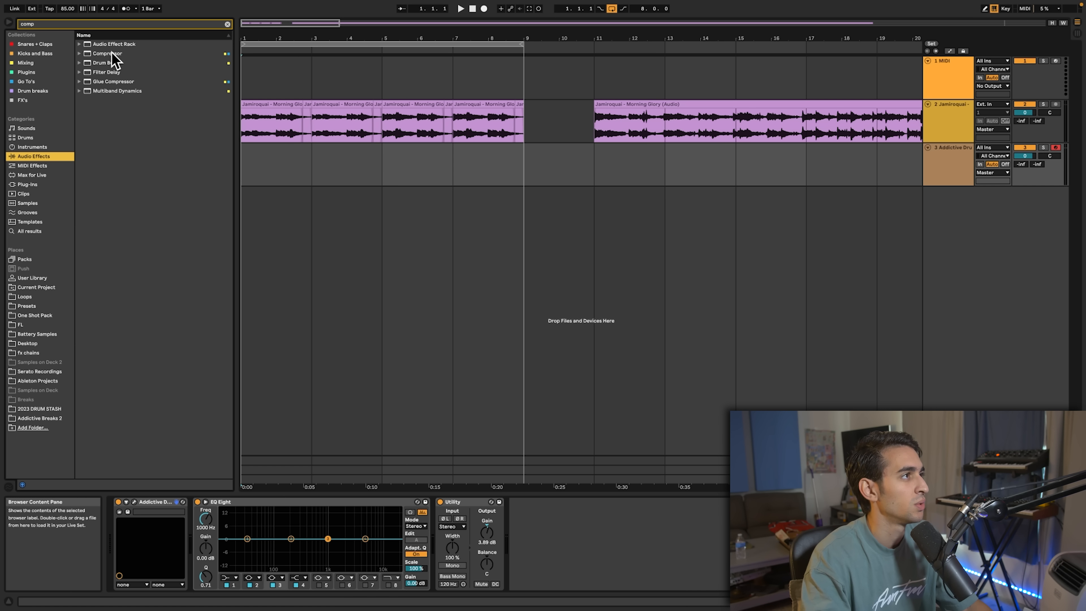
Add Compressor to the drum chain and record a finger-drummed MIDI clip over the eight-bar loop
left_click(108, 54)
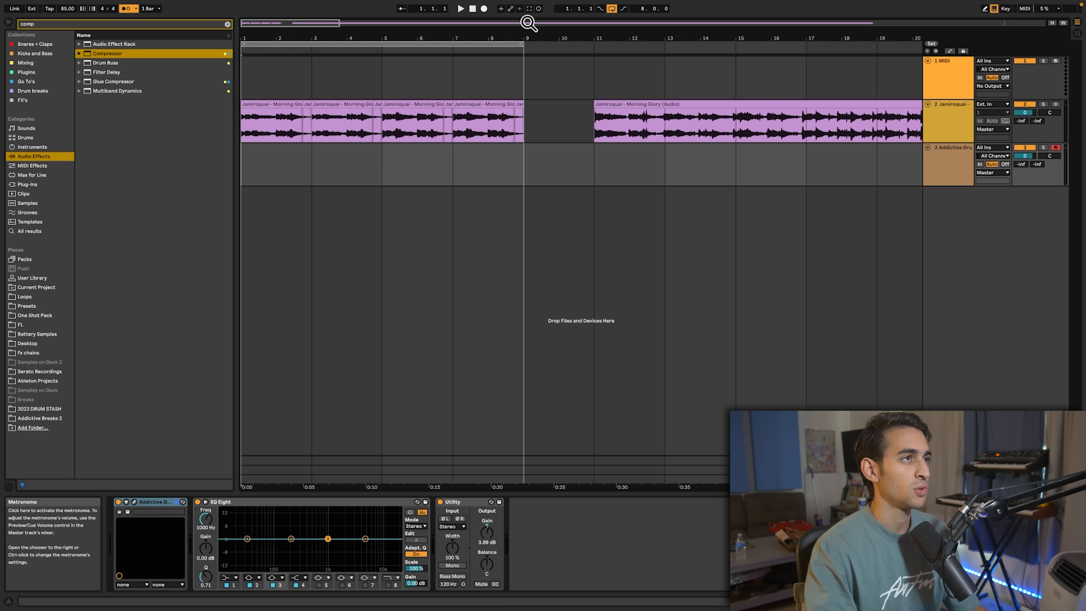
mouse_move(485, 9)
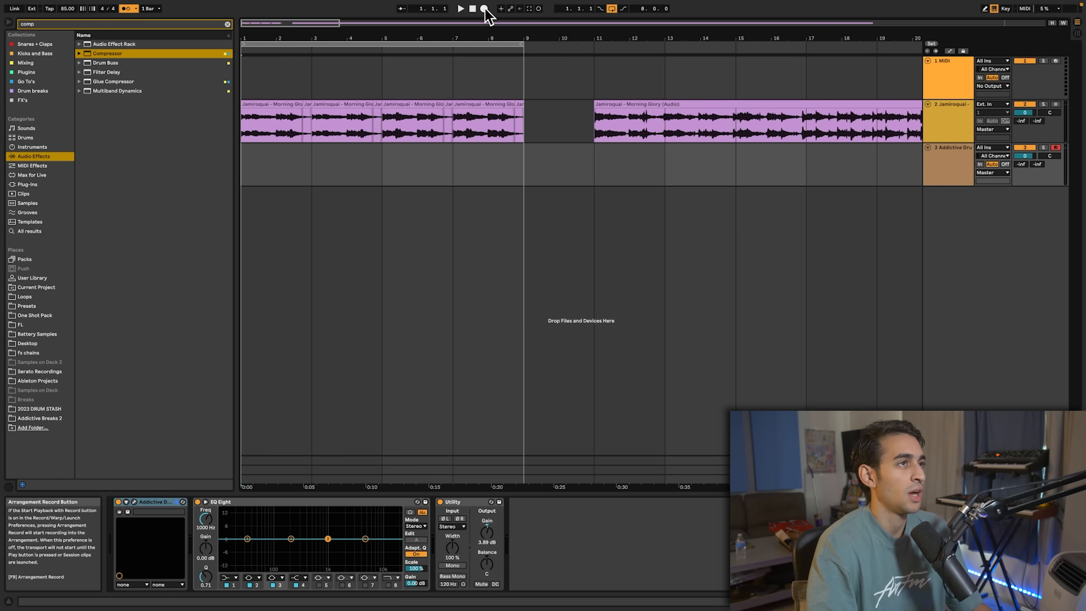
left_click(483, 8)
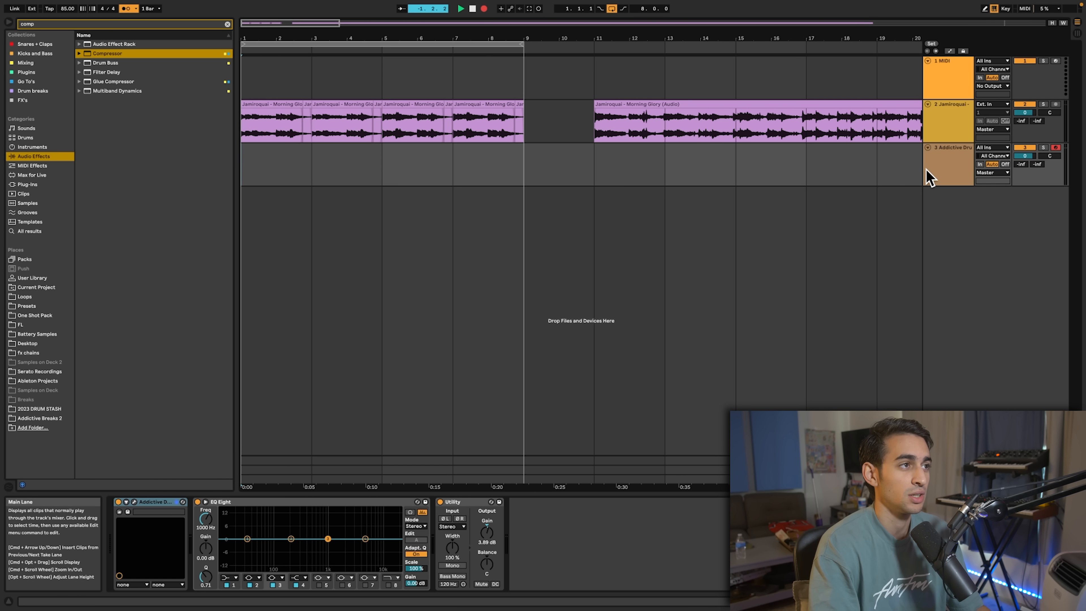
left_click(948, 148)
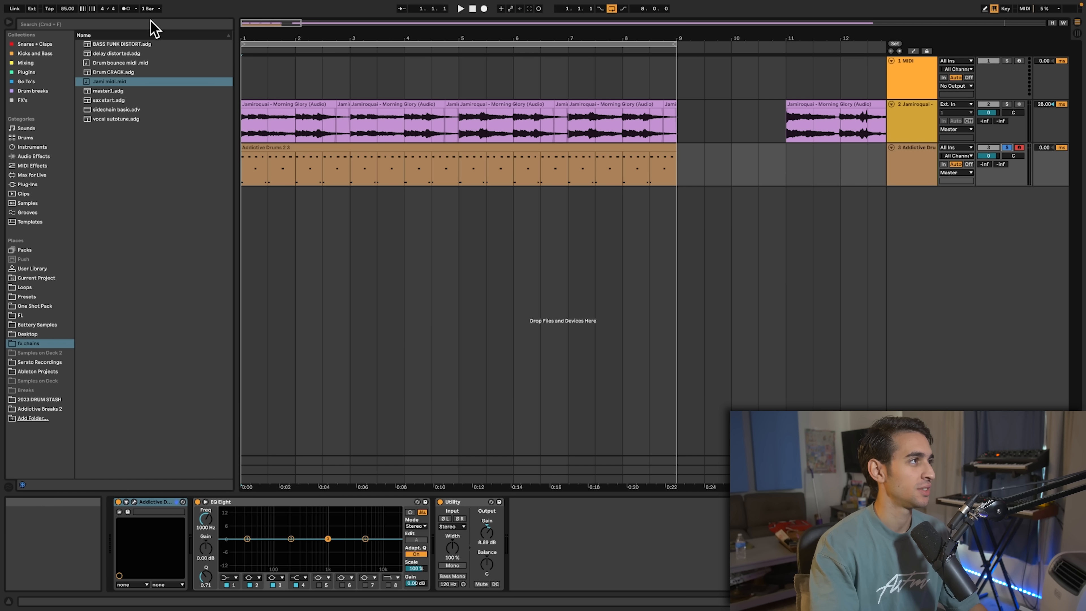
Put Little Radiator saturation on the drums and raise their send to the A-Reverb return
type("little ra")
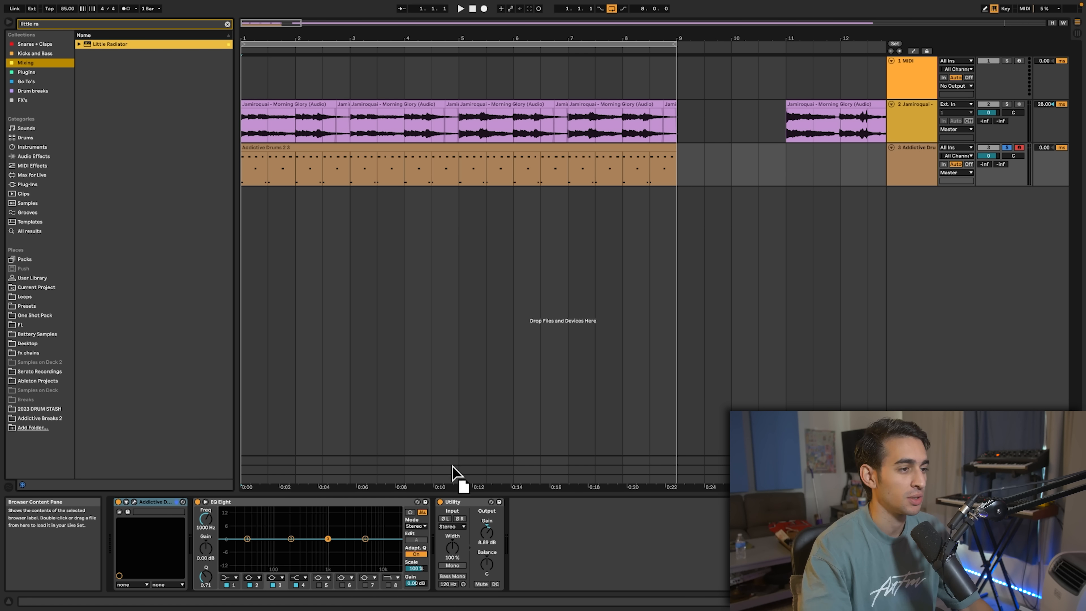
double_click(109, 43)
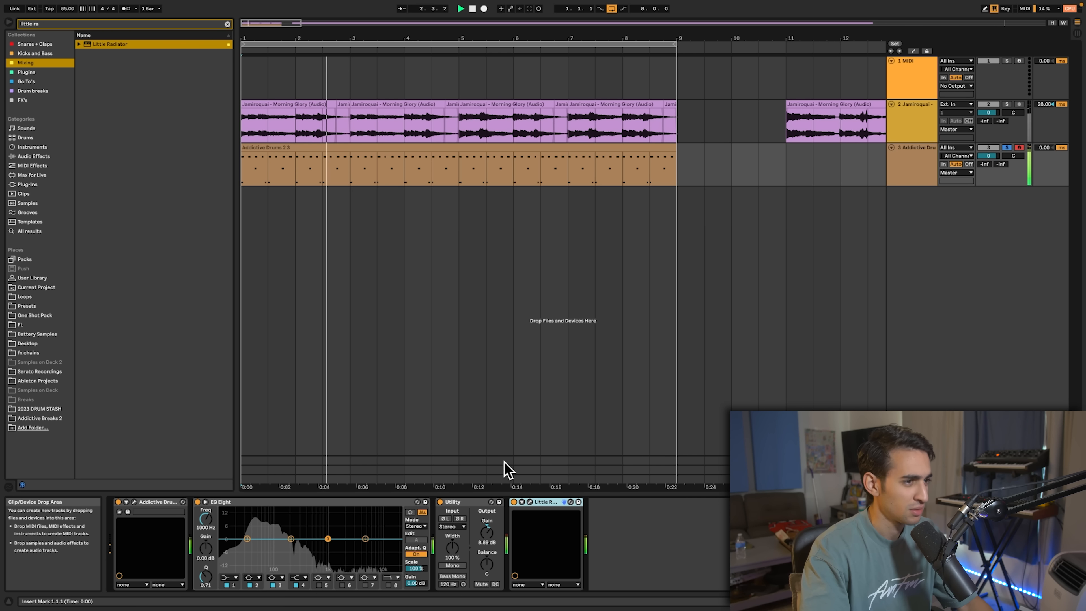
type("ghz")
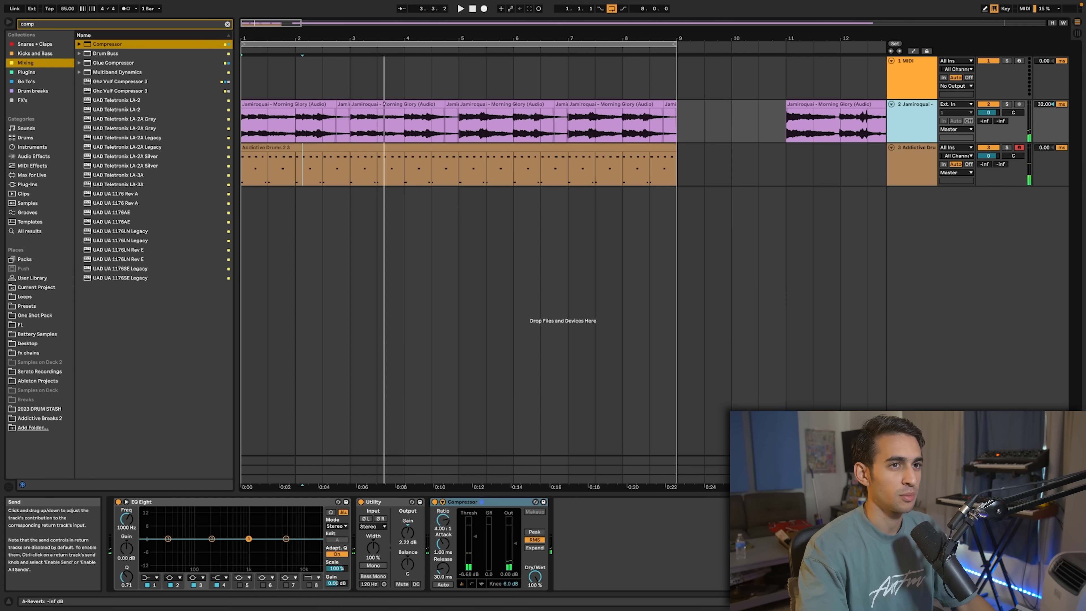
left_click(460, 8)
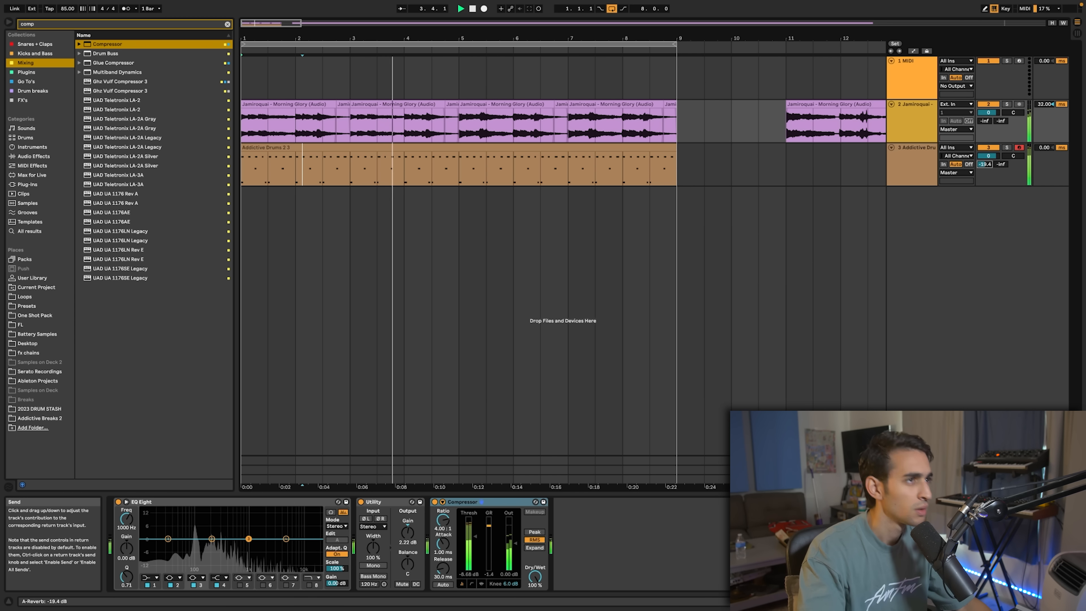
left_click(429, 124)
type("kont")
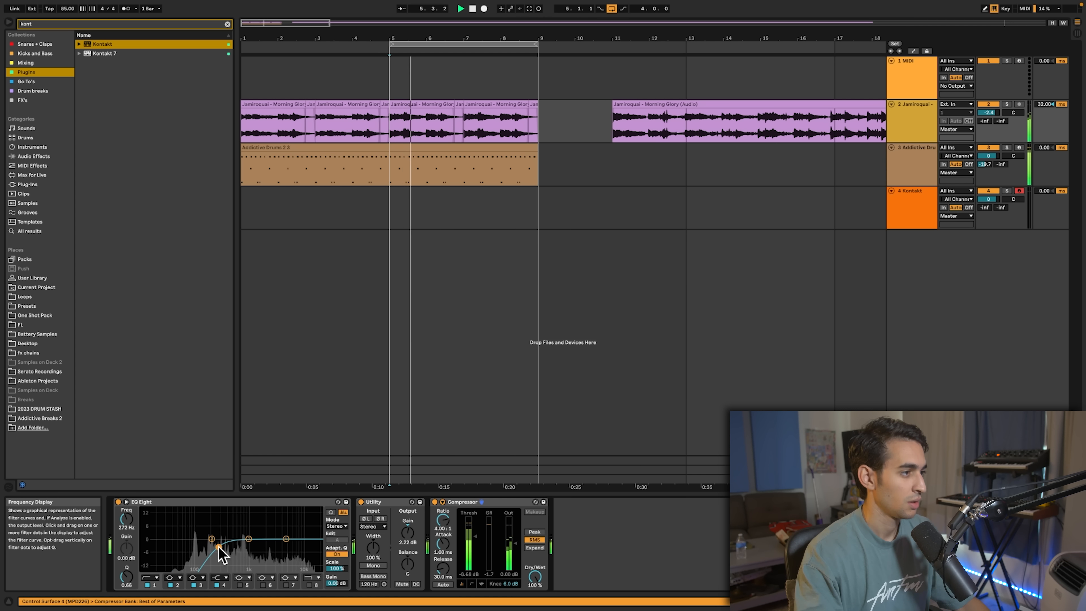
Raise the sample track's EQ Eight low-cut node to about 273 Hz
left_click(910, 208)
type("zen")
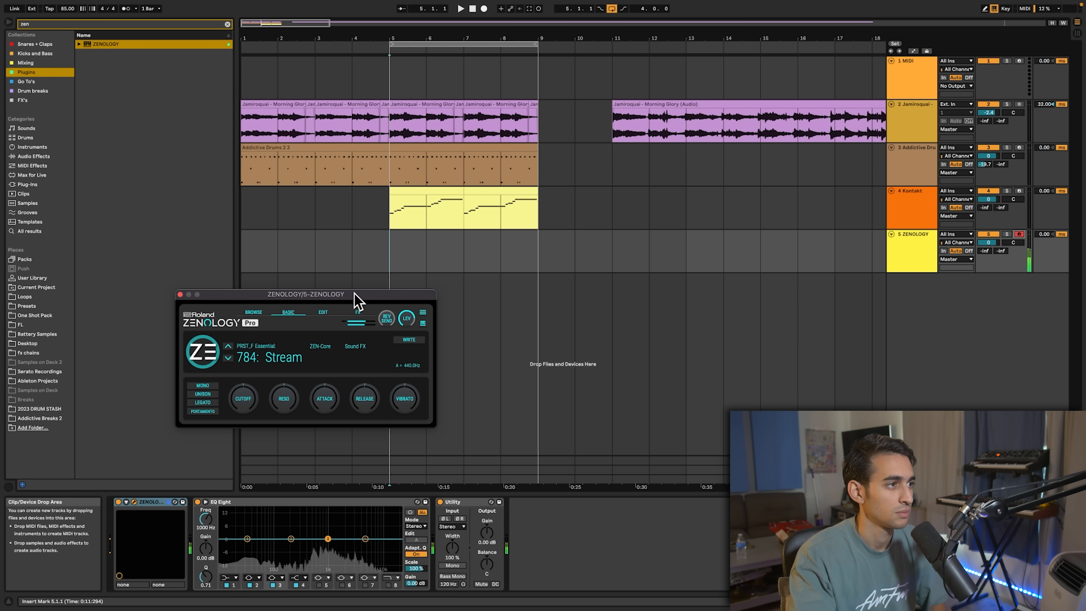
Close the Zenology window and create a MIDI clip over bars 5–9 on the Zenology track
left_click_drag(305, 294, 592, 243)
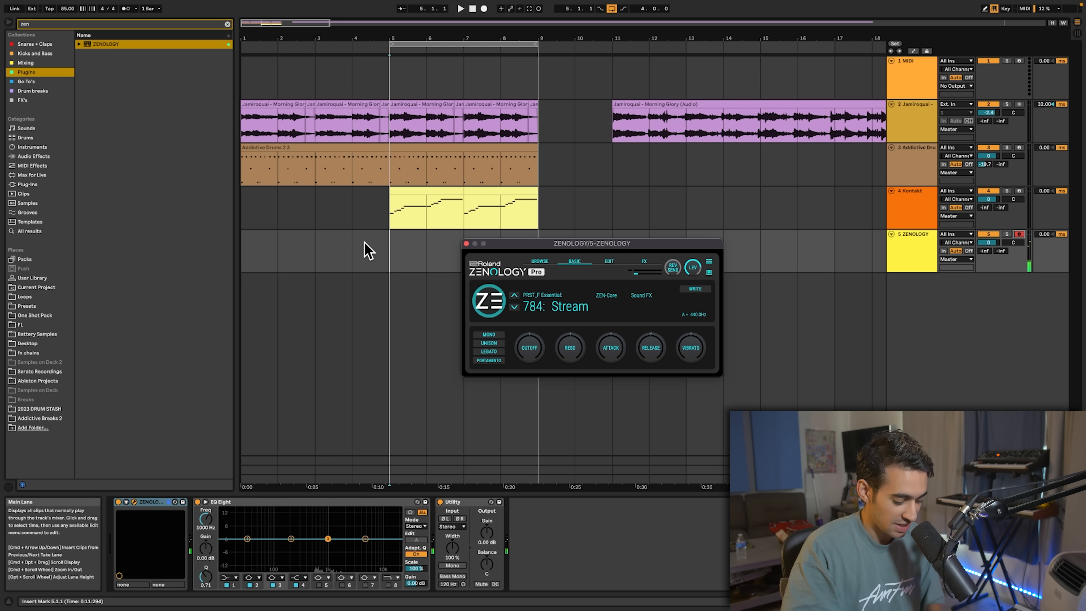
left_click(461, 9)
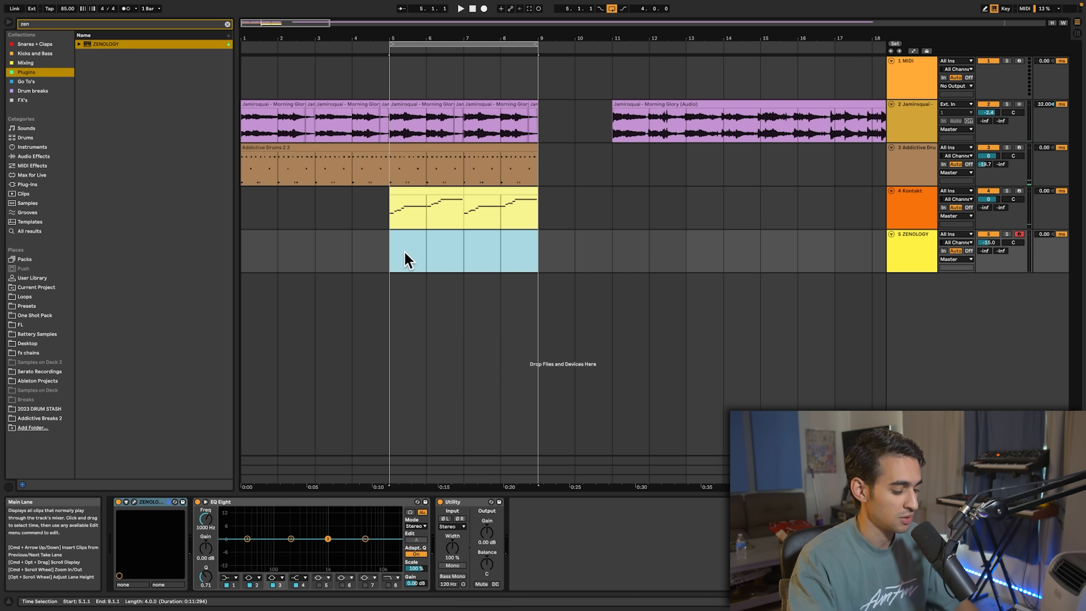
double_click(463, 249)
type("phaser")
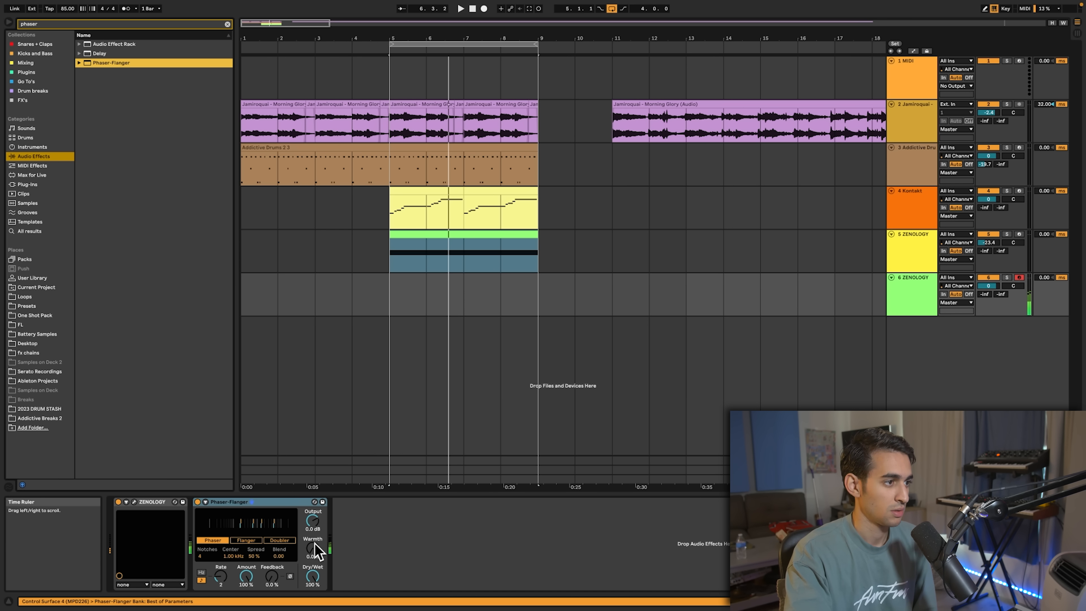
left_click(244, 540)
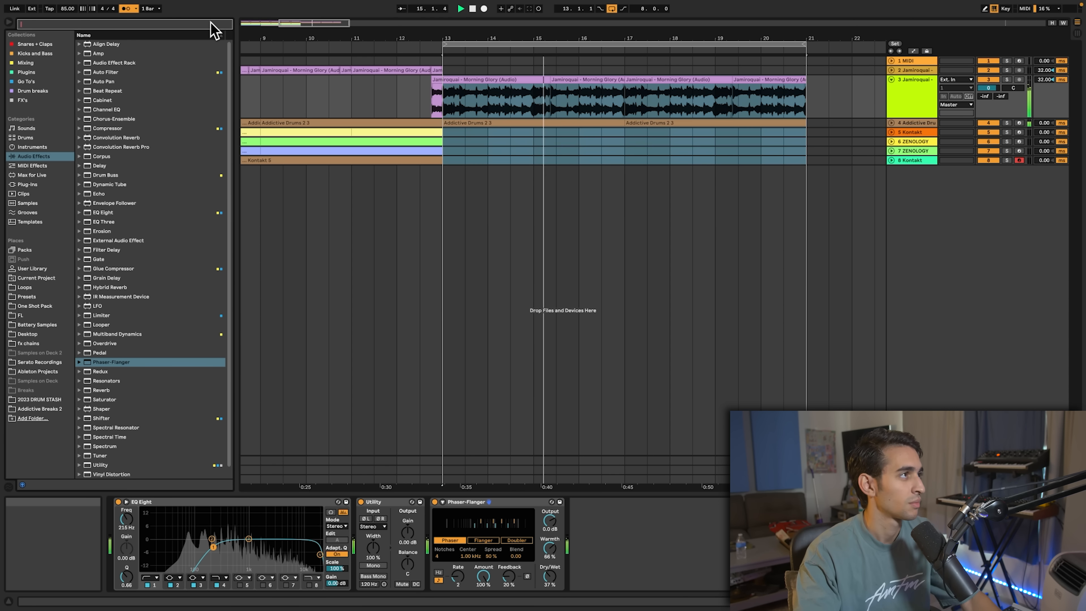
Load Trilian on a new MIDI track, then select the KICK channel in Addictive Drums 2
type("re")
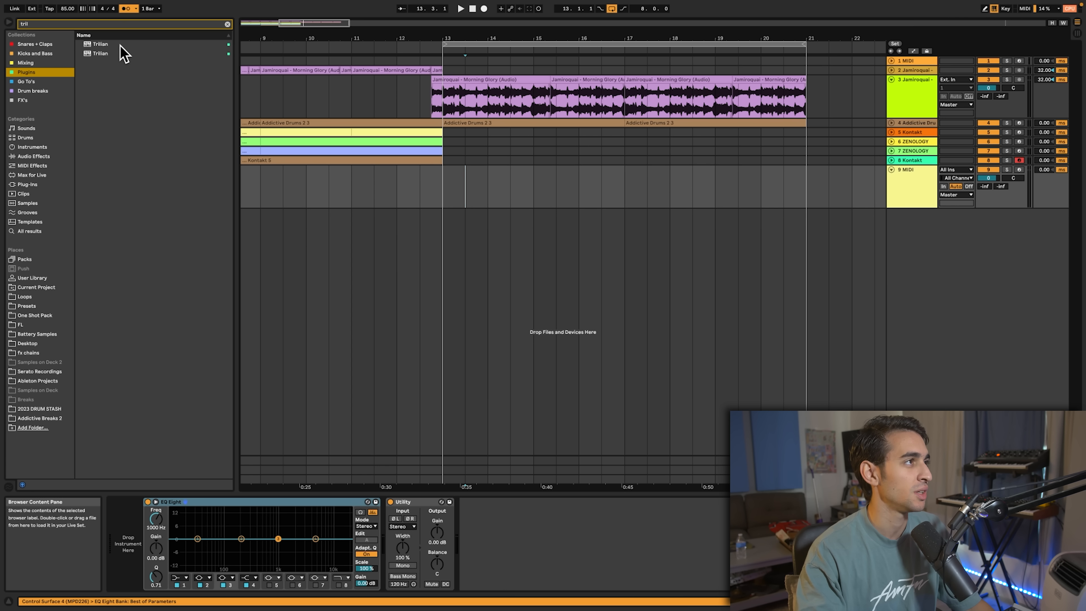
left_click(101, 44)
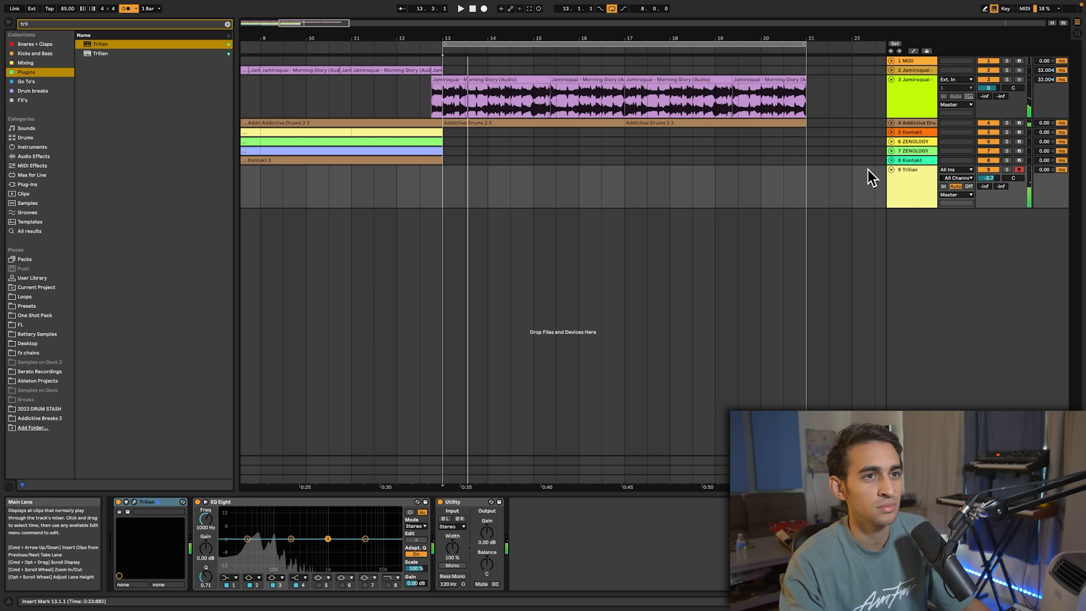
left_click(460, 9)
type("ghz")
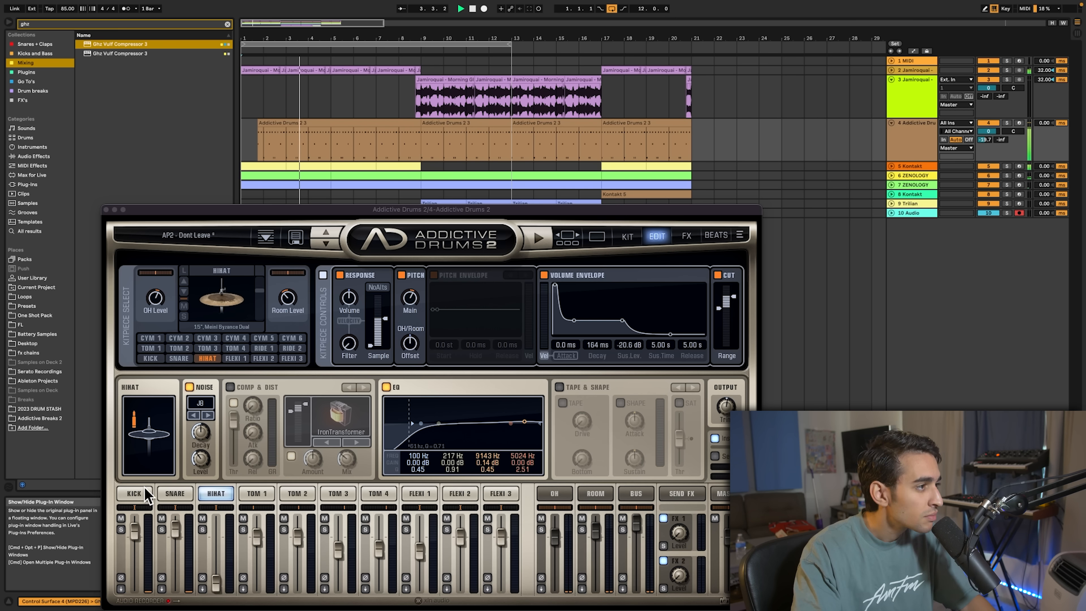
left_click(133, 493)
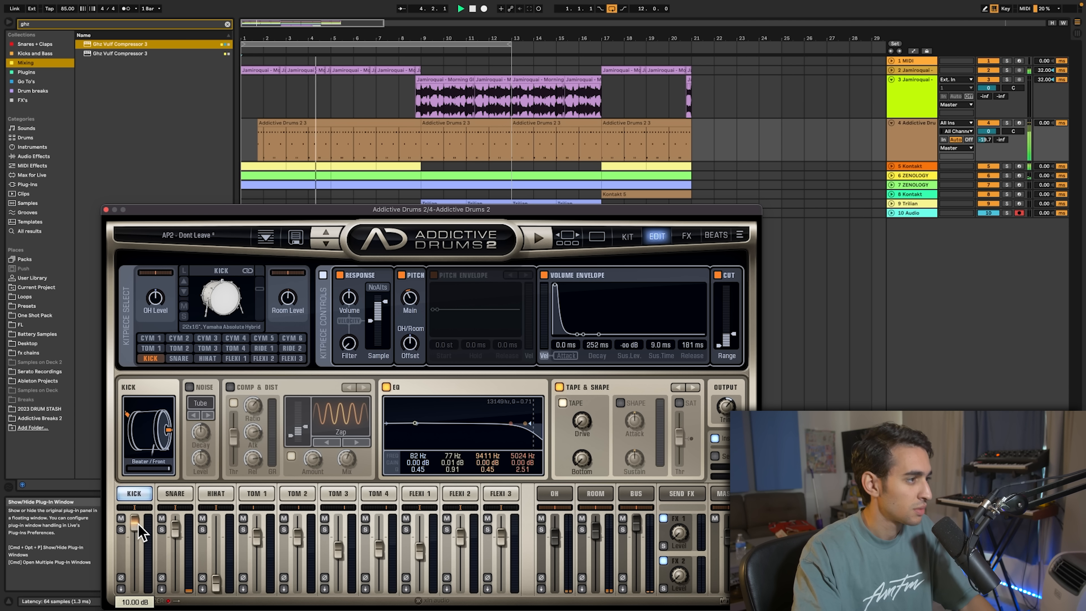